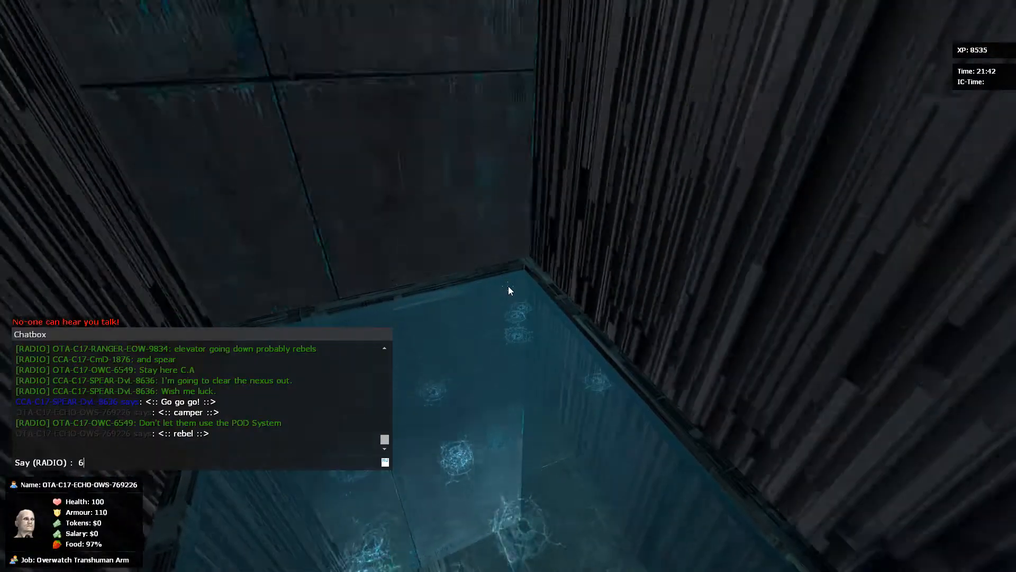
Finish the radio message '689 to my Nova chack point' and send it.
{"action": "type", "text": "89 to my"}
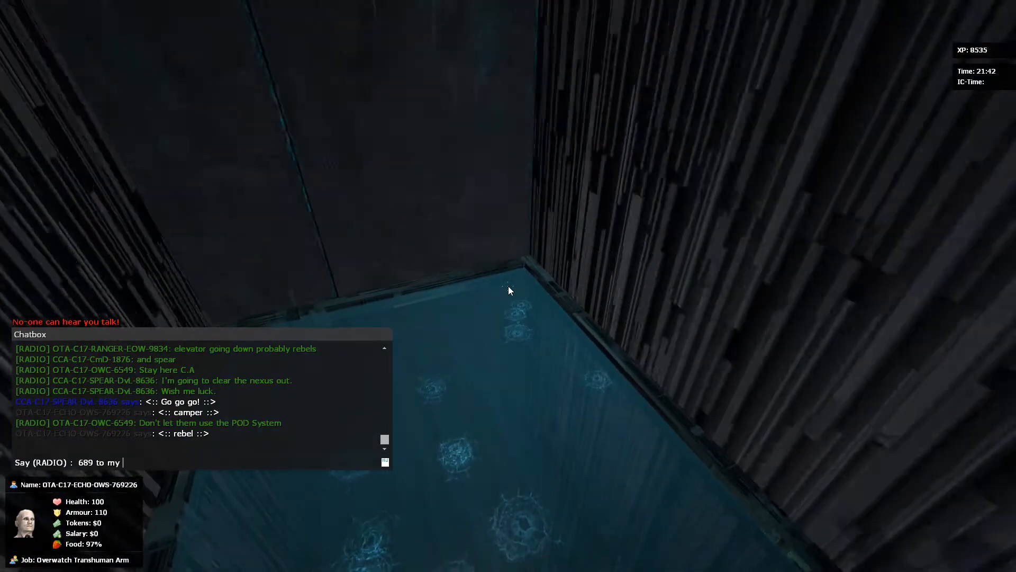
{"action": "type", "text": "Nova"}
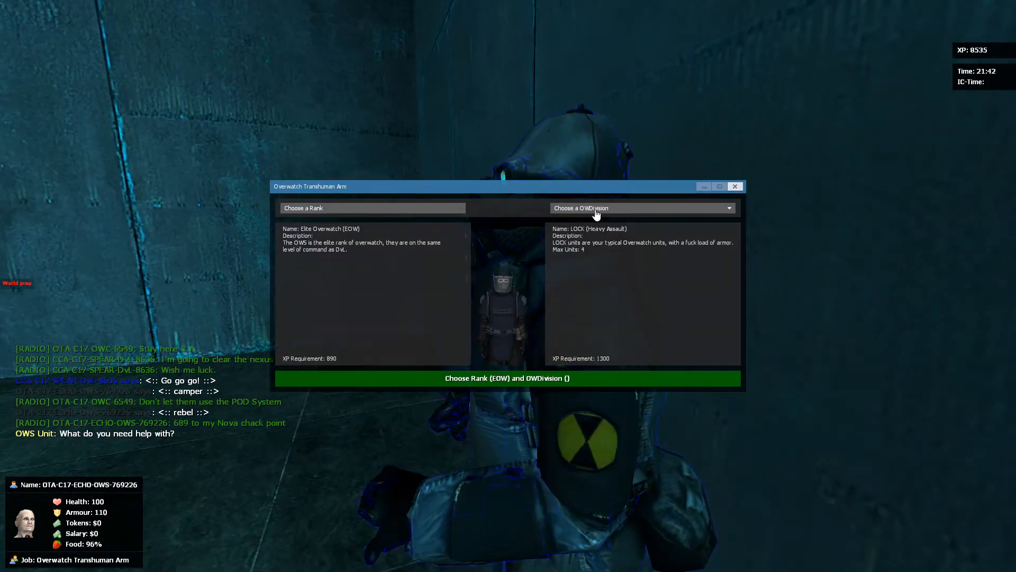
Join the KING Elite Groundforce Overwatch division, then check the player scoreboard.
{"action": "left_click", "coordinate": [642, 208]}
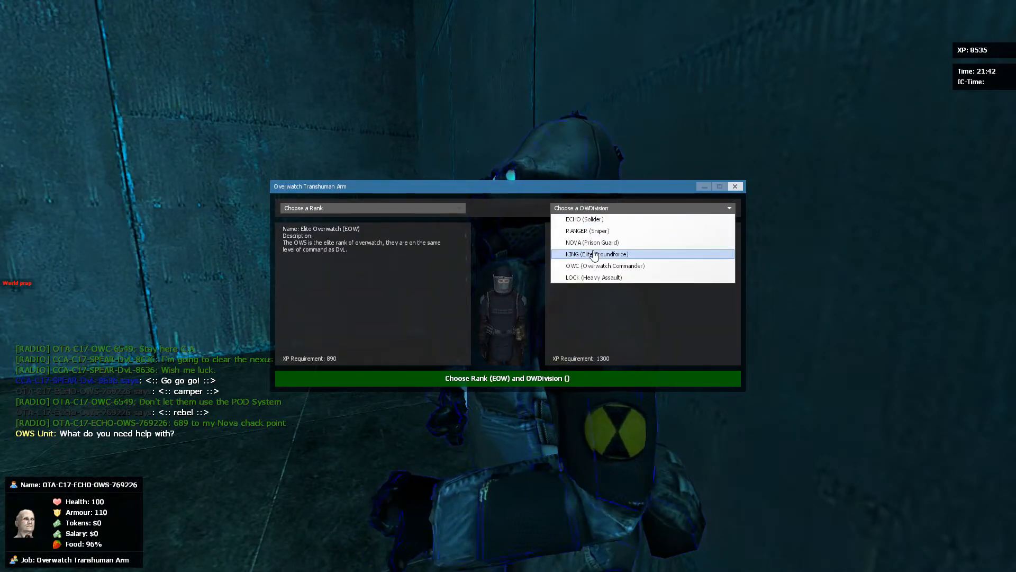
{"action": "left_click", "coordinate": [734, 186]}
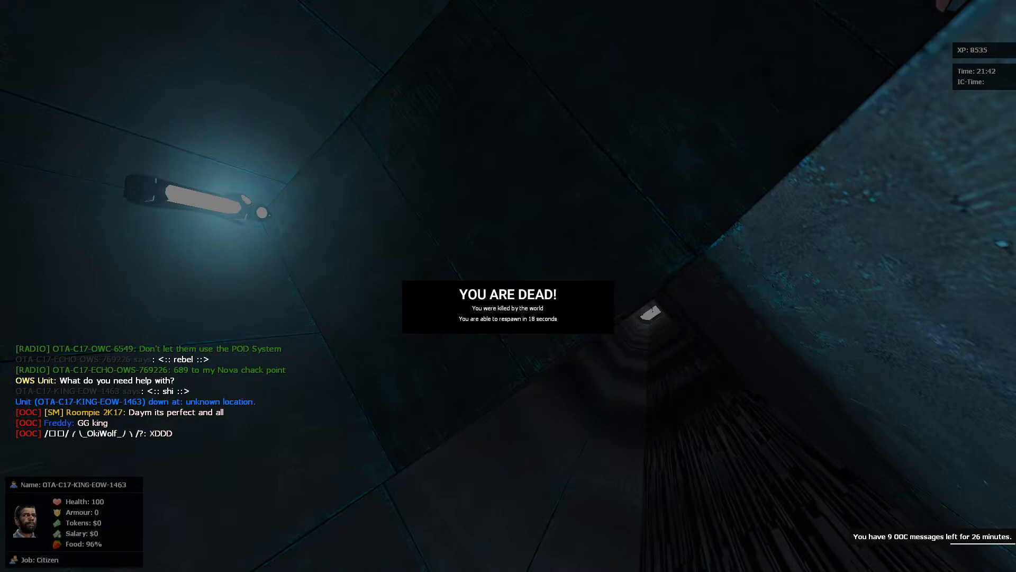
{"action": "key", "text": "tab"}
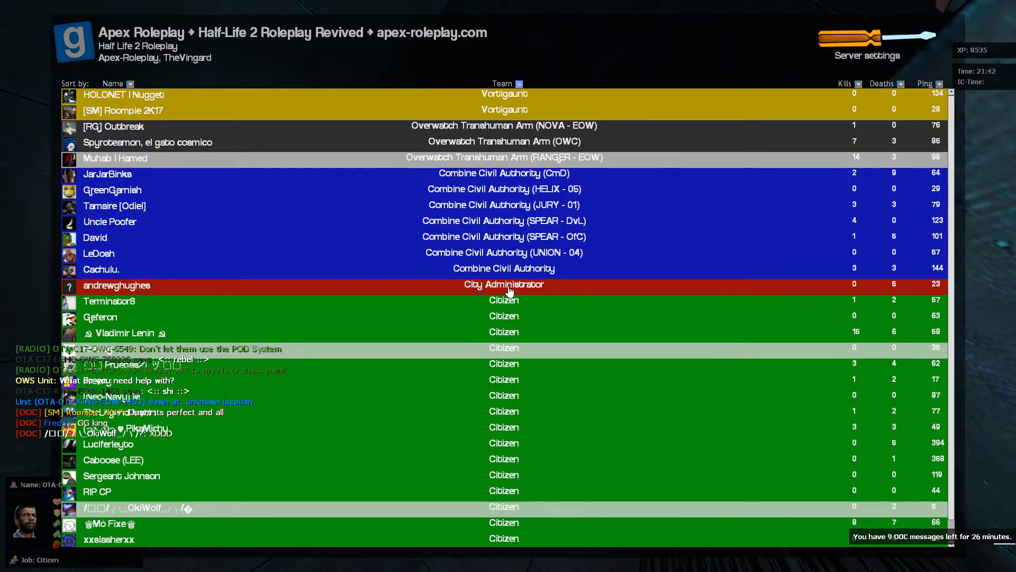
{"action": "key", "text": "tab"}
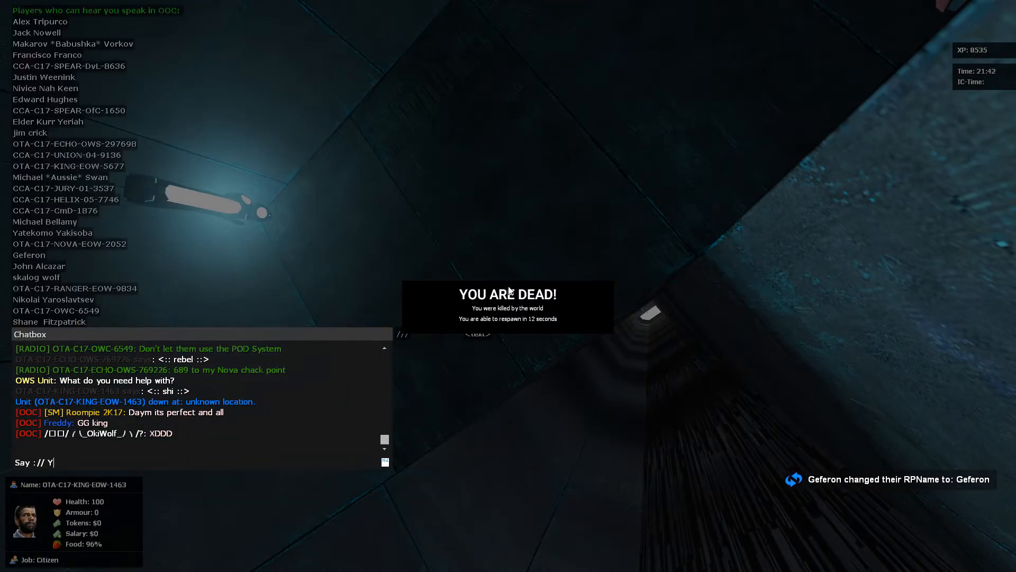
Post OOC chat messages 'Im gonna make a video about this XD' and 'Mad world'.
{"action": "type", "text": "ou didnt sa"}
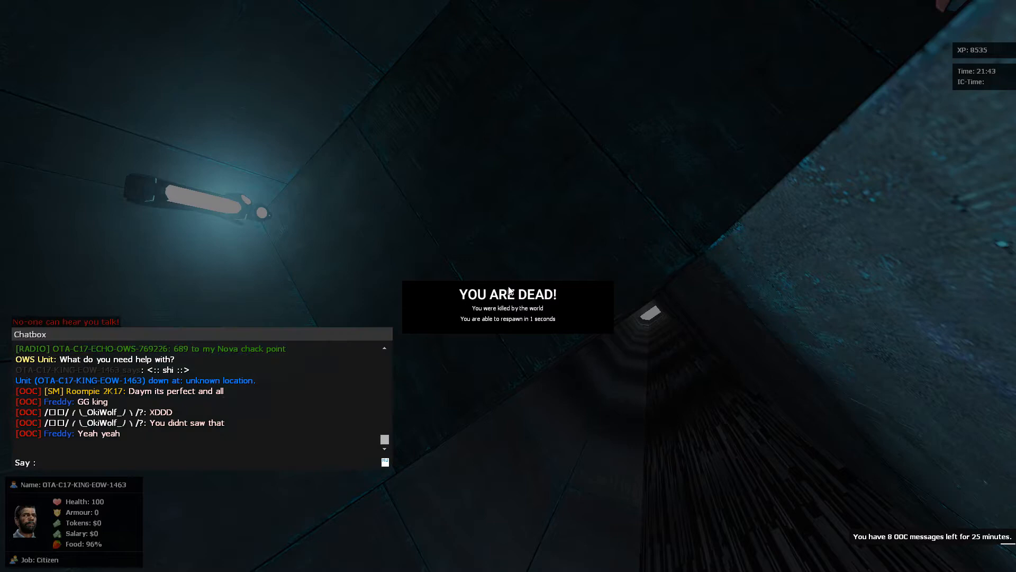
{"action": "type", "text": "// Im gonna make a video"}
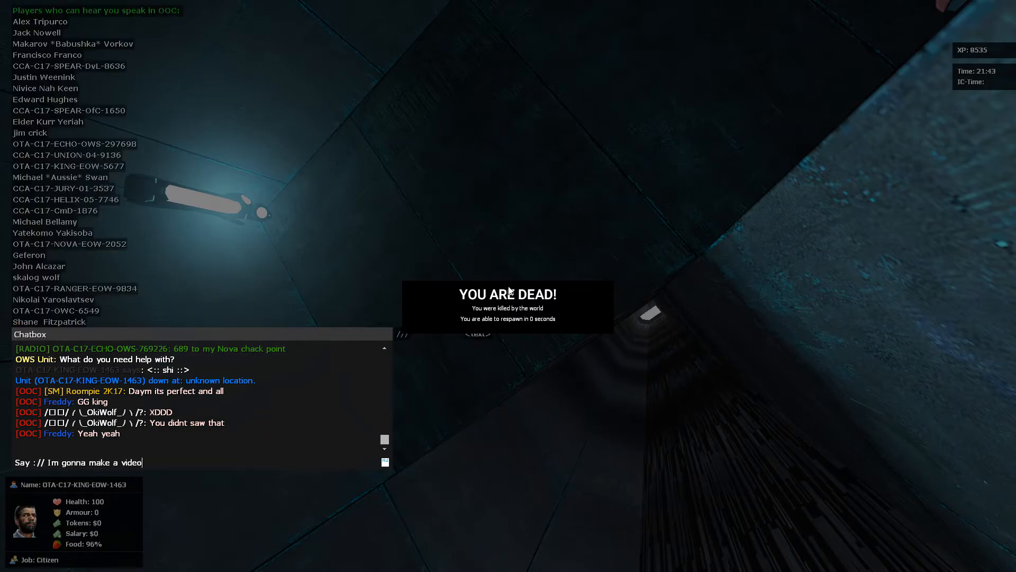
{"action": "type", "text": "about this"}
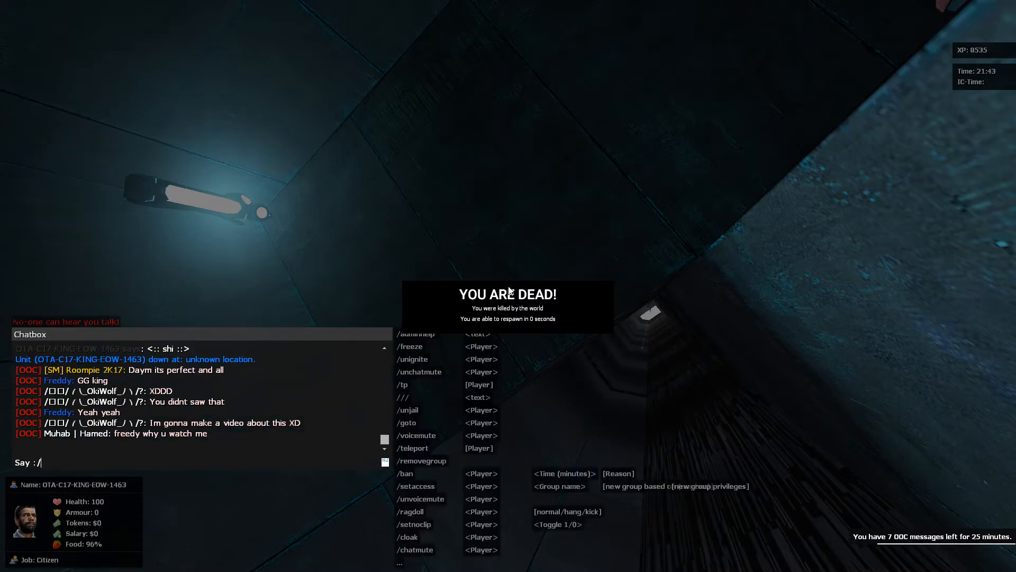
{"action": "type", "text": "/ Mad wor"}
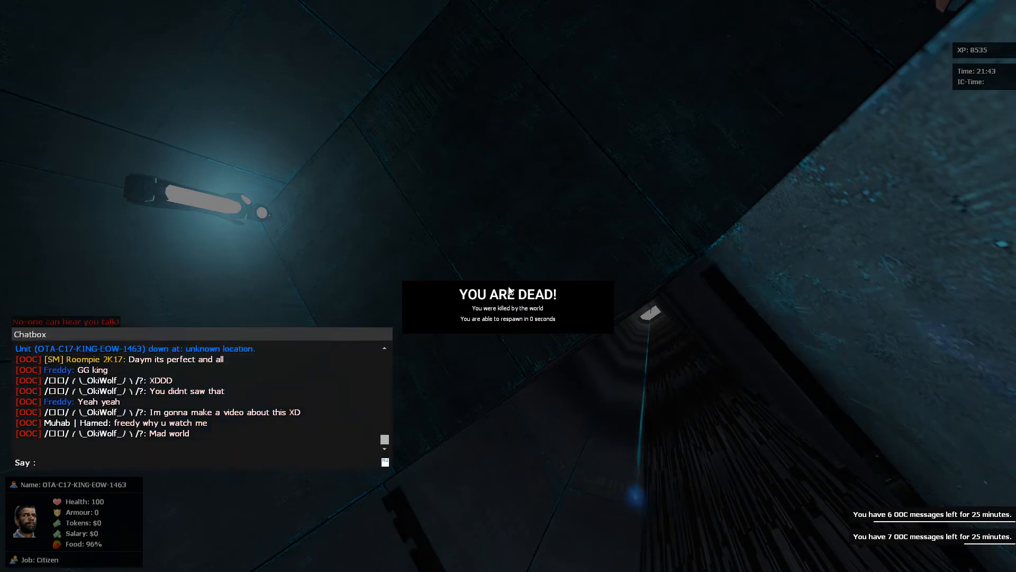
{"action": "type", "text": "slown"}
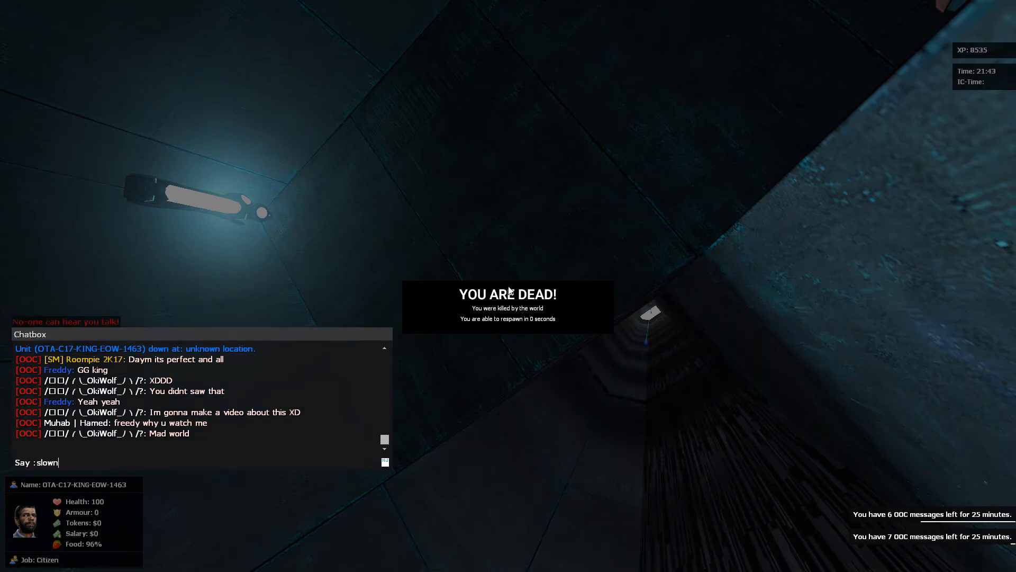